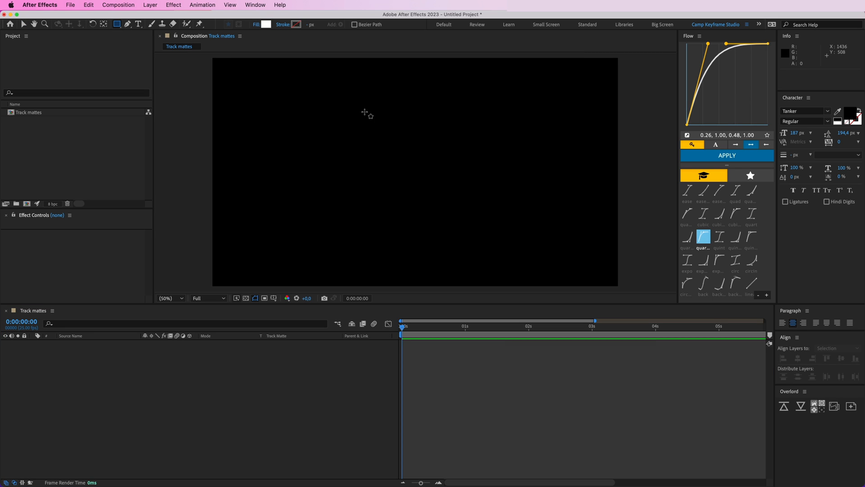
Step: Draw a white rectangle shape layer across the centre of the composition
{"action": "left_click_drag", "start_coordinate": [347, 140], "coordinate": [487, 220]}
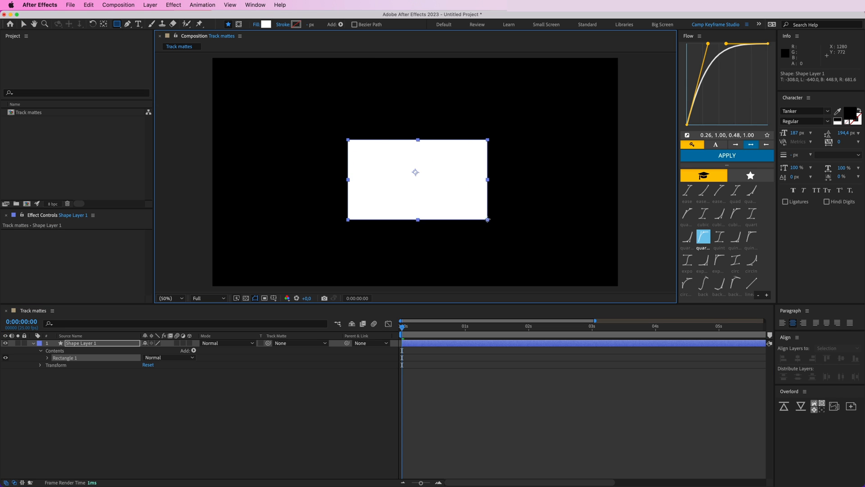
{"action": "left_click_drag", "start_coordinate": [415, 172], "coordinate": [435, 211]}
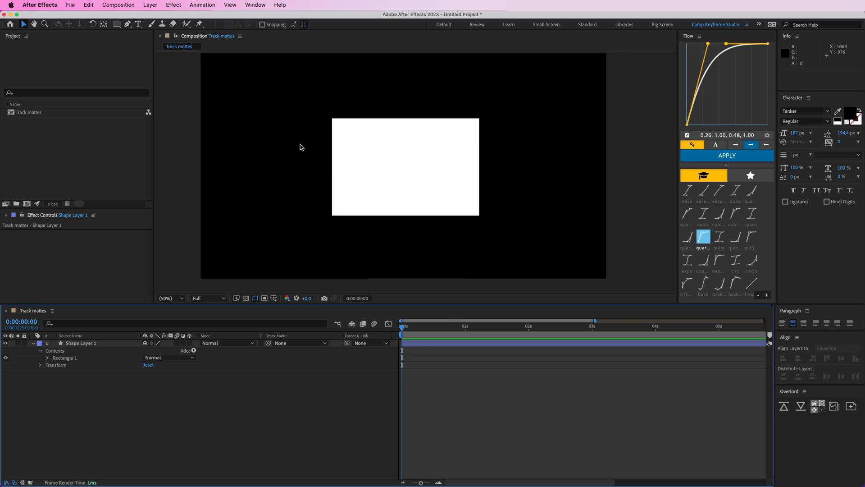
Step: Create a TEST text layer and set its fill colour to red
{"action": "left_click", "coordinate": [138, 24]}
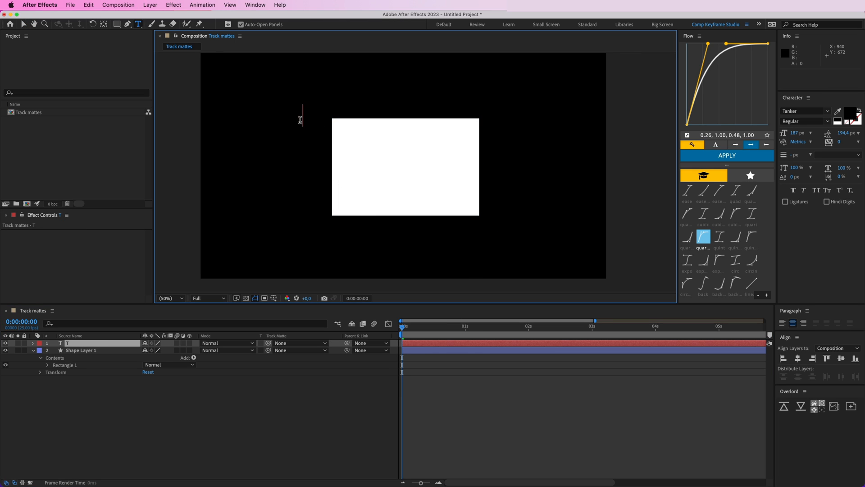
{"action": "type", "text": "TEST"}
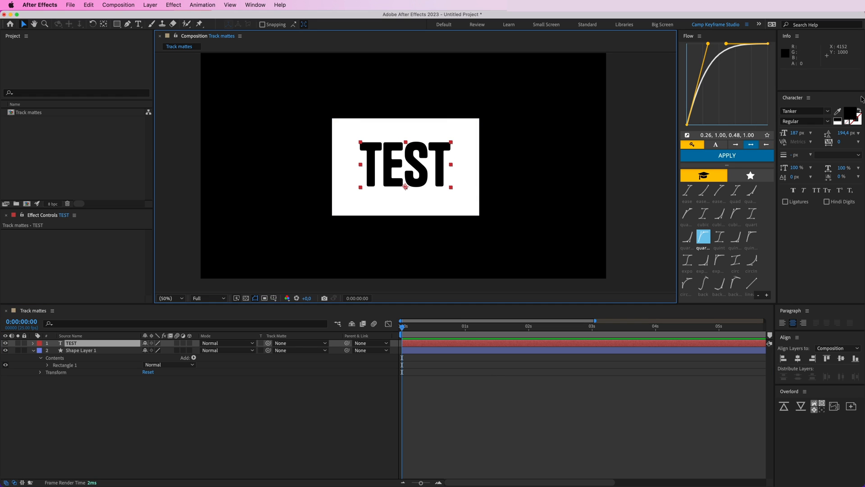
{"action": "left_click", "coordinate": [854, 113]}
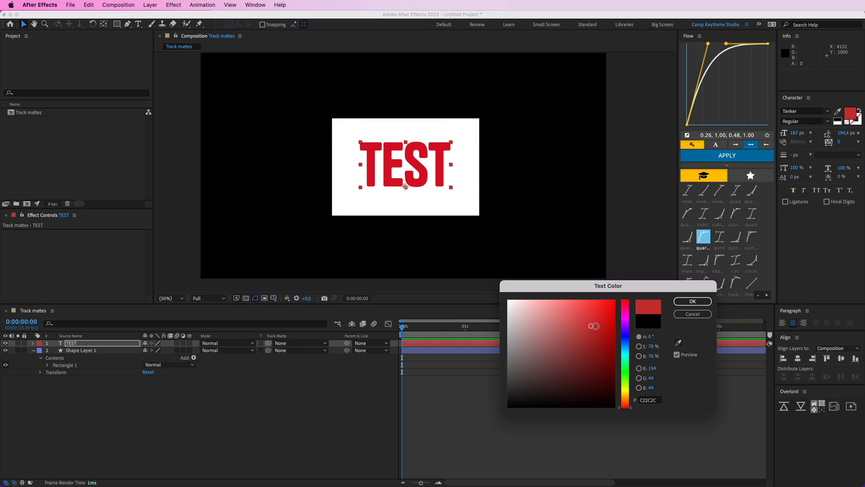
{"action": "left_click", "coordinate": [692, 302]}
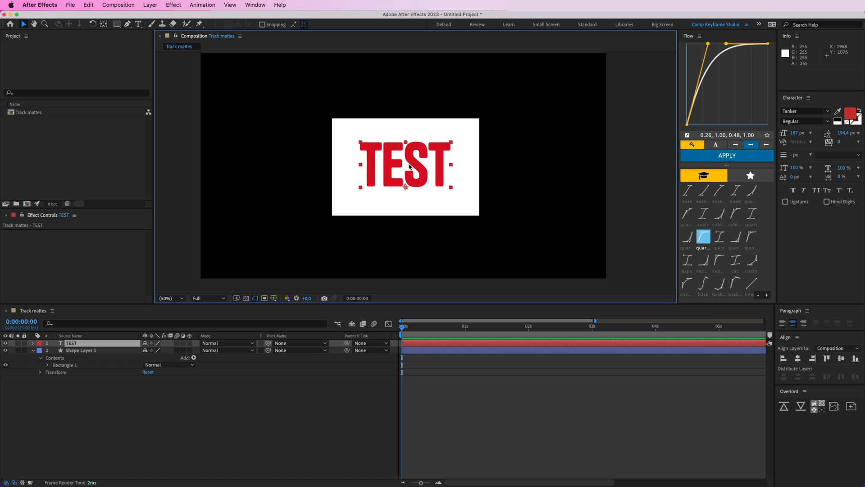
{"action": "left_click", "coordinate": [81, 350]}
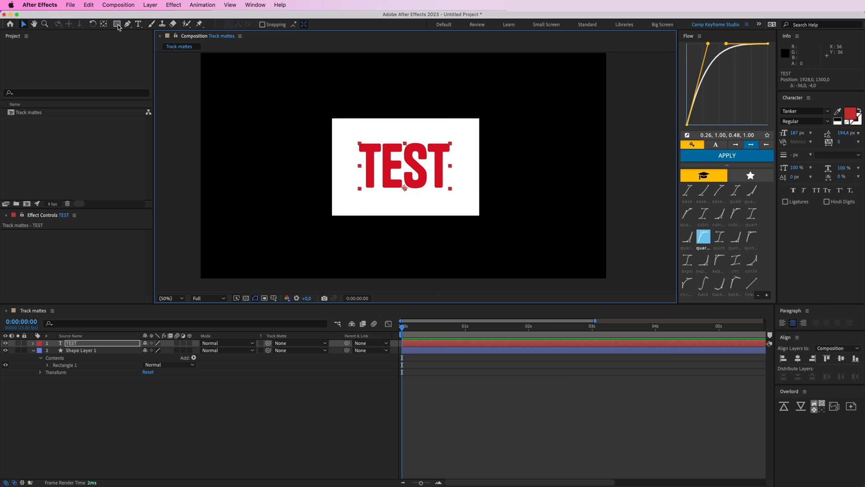
Step: Draw Shape Layer 2 over the white box, above the TEST text
{"action": "left_click", "coordinate": [117, 24]}
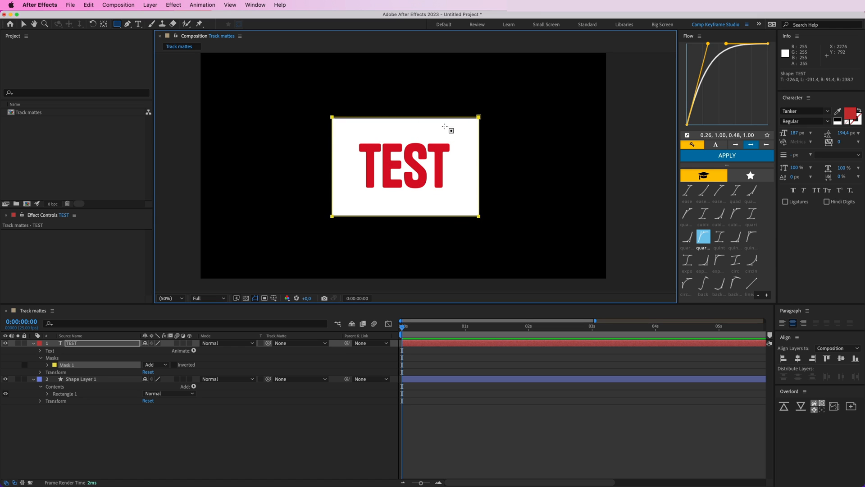
{"action": "left_click_drag", "start_coordinate": [406, 166], "coordinate": [367, 146]}
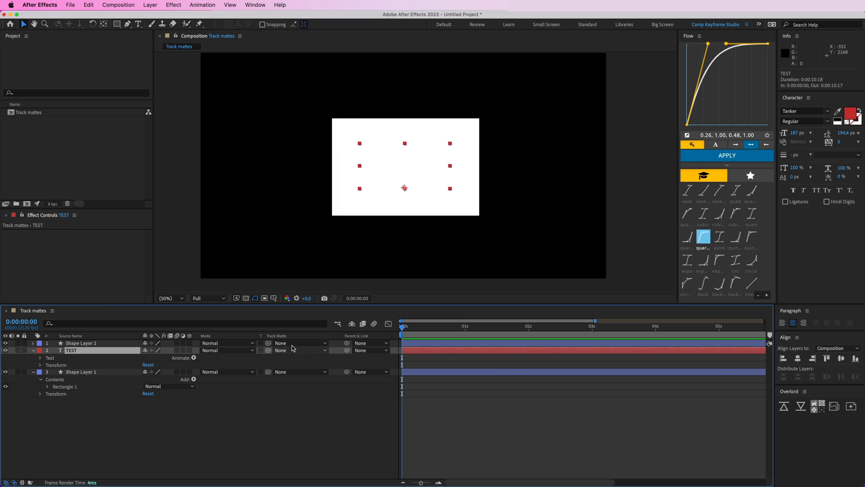
Step: Set the TEST layer's Track Matte to Shape Layer 2
{"action": "left_click", "coordinate": [298, 351]}
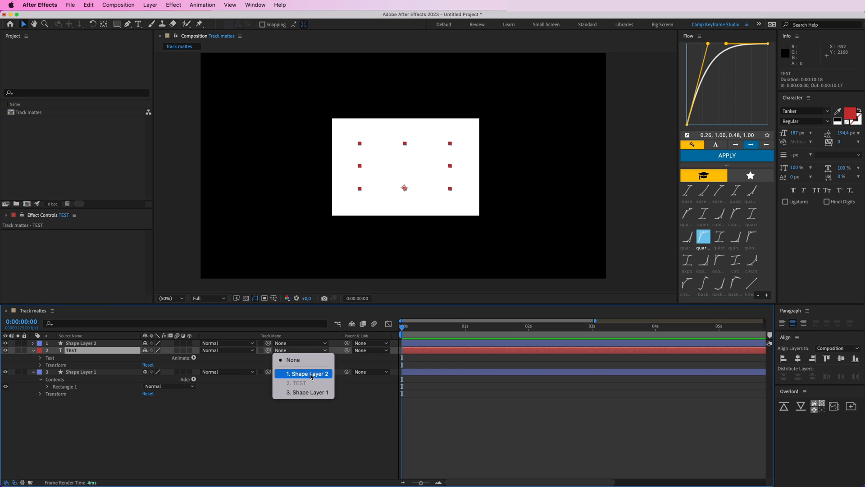
{"action": "left_click", "coordinate": [309, 373]}
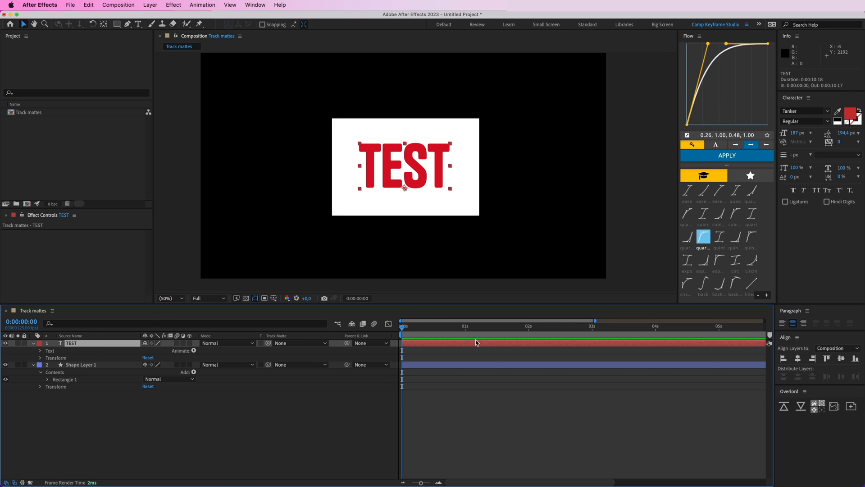
Step: Apply Set Matte to TEST via Help search, taking the matte from Shape Layer 1
{"action": "left_click", "coordinate": [280, 5]}
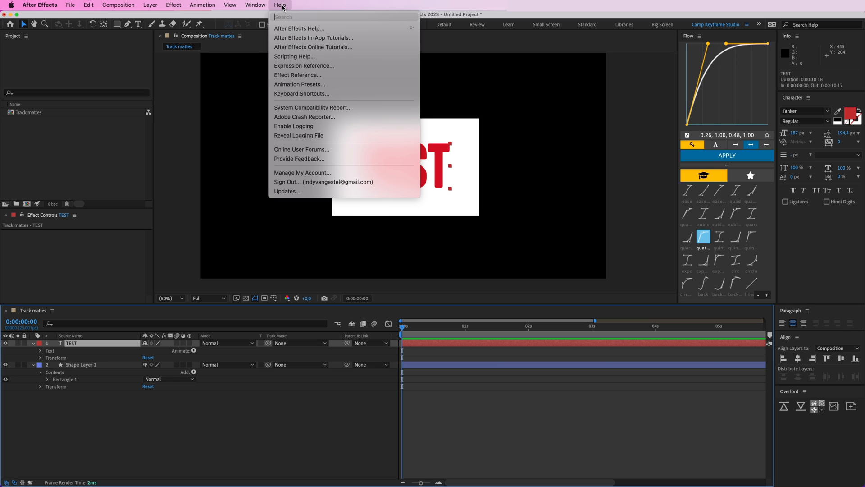
{"action": "type", "text": "set matte"}
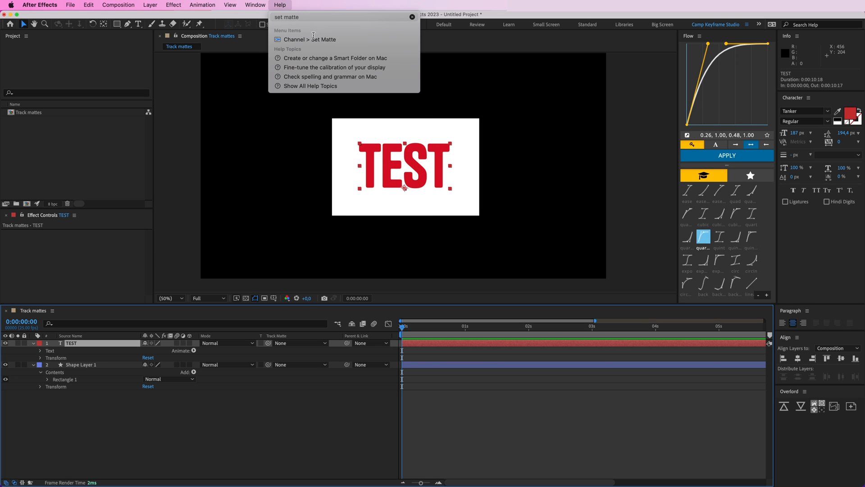
{"action": "left_click", "coordinate": [310, 39]}
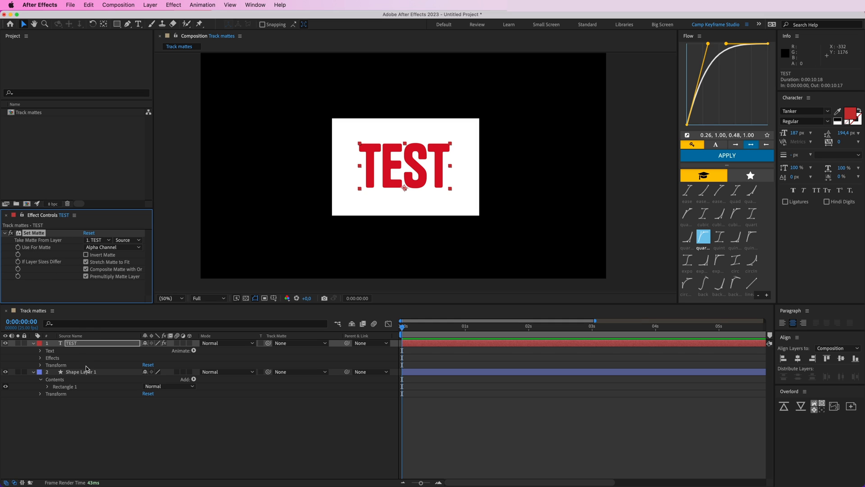
{"action": "left_click", "coordinate": [96, 240]}
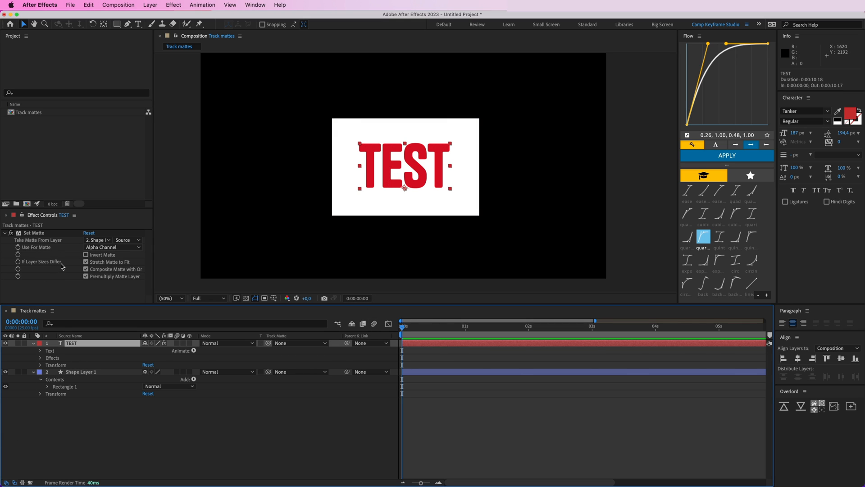
{"action": "left_click_drag", "start_coordinate": [405, 168], "coordinate": [415, 135]}
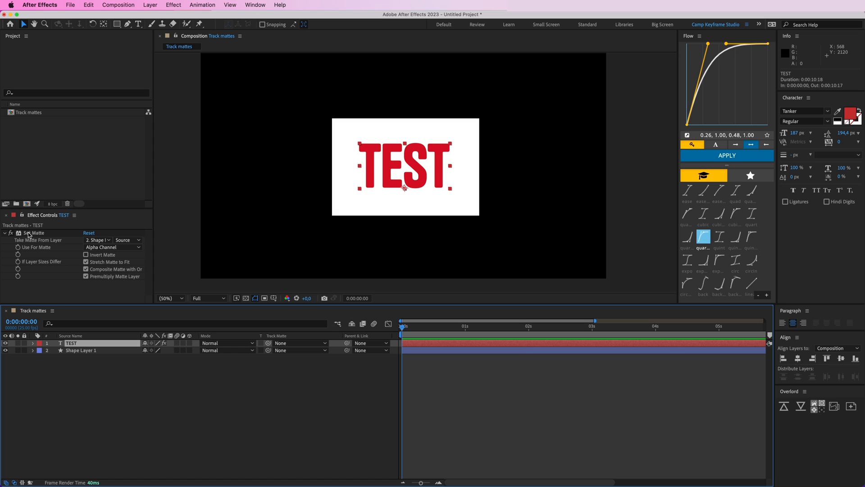
Step: Add the white Matte rectangle layer above TEST in the timeline
{"action": "left_click", "coordinate": [81, 349]}
{"action": "type", "text": "Matte"}
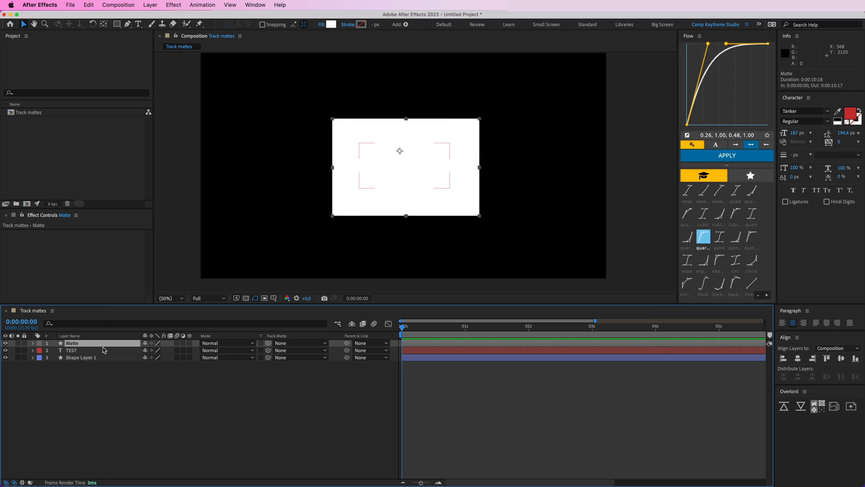
{"action": "mouse_move", "coordinate": [81, 356]}
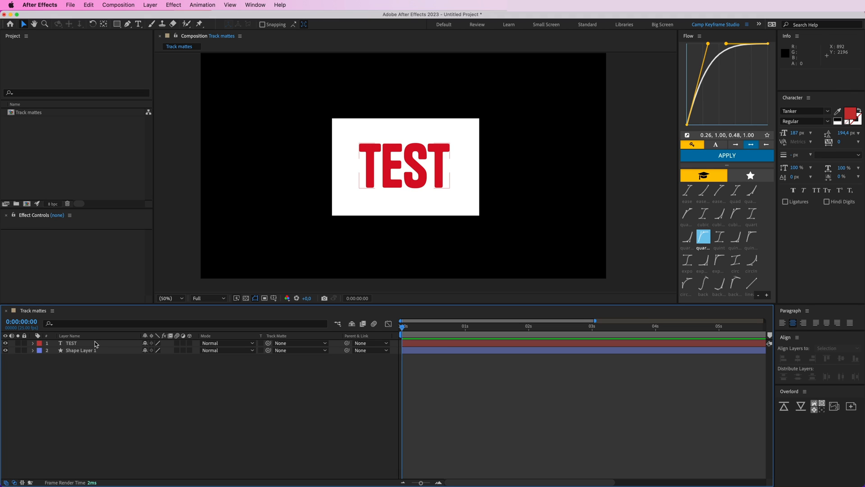
Step: Select the TEST layer and show its Track Matte choices
{"action": "left_click", "coordinate": [70, 342]}
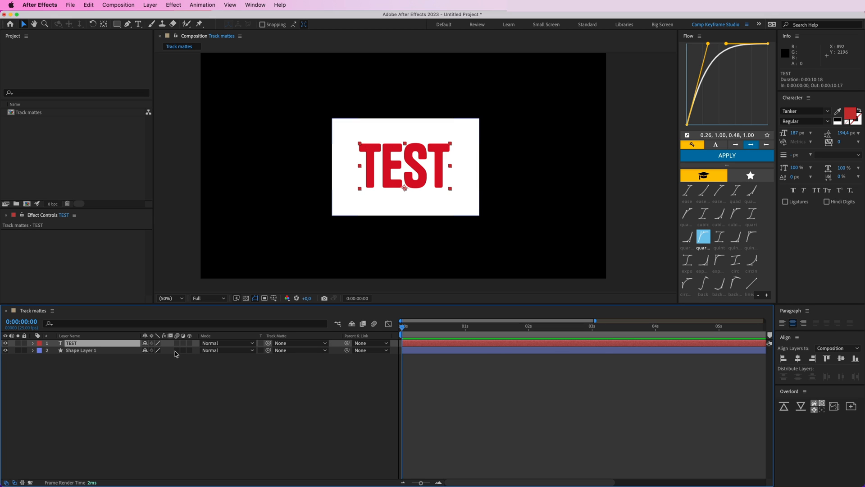
{"action": "left_click", "coordinate": [295, 342]}
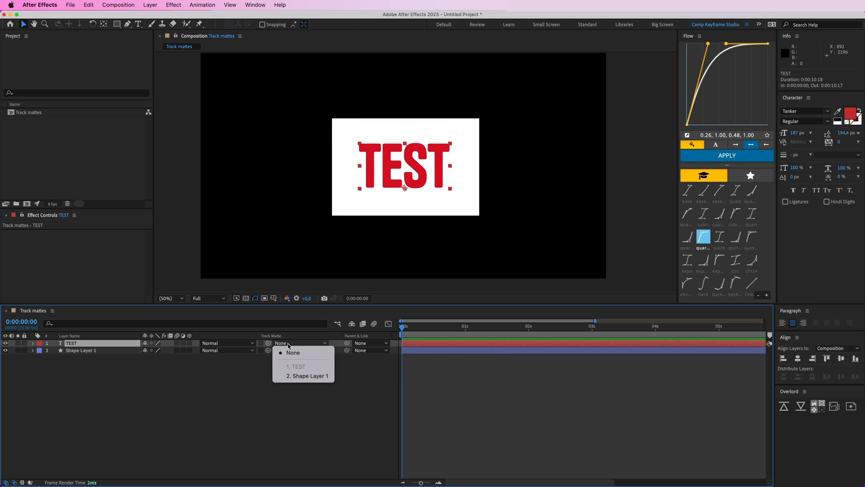
{"action": "mouse_move", "coordinate": [304, 375]}
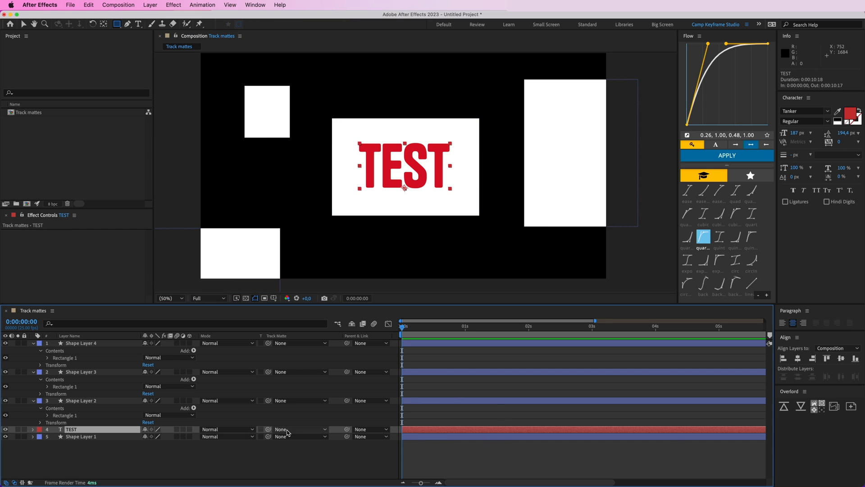
Step: Choose 5. Shape Layer 1 as the TEST layer's track matte
{"action": "left_click", "coordinate": [281, 429]}
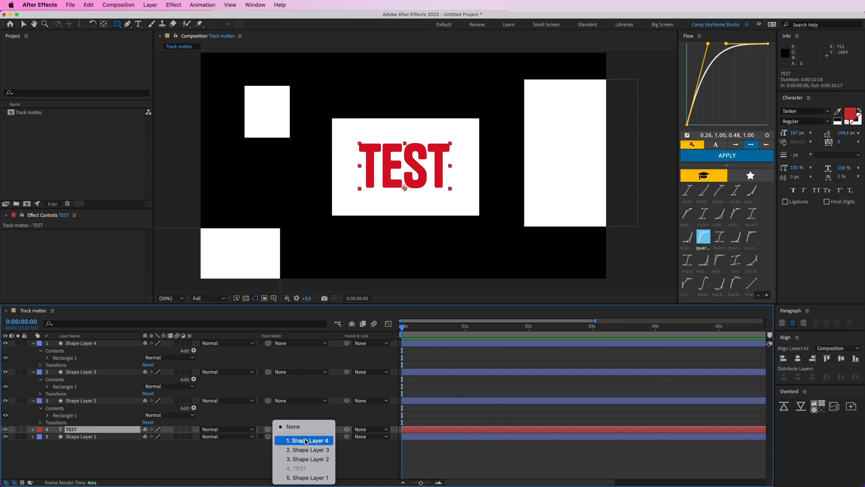
{"action": "left_click", "coordinate": [293, 425]}
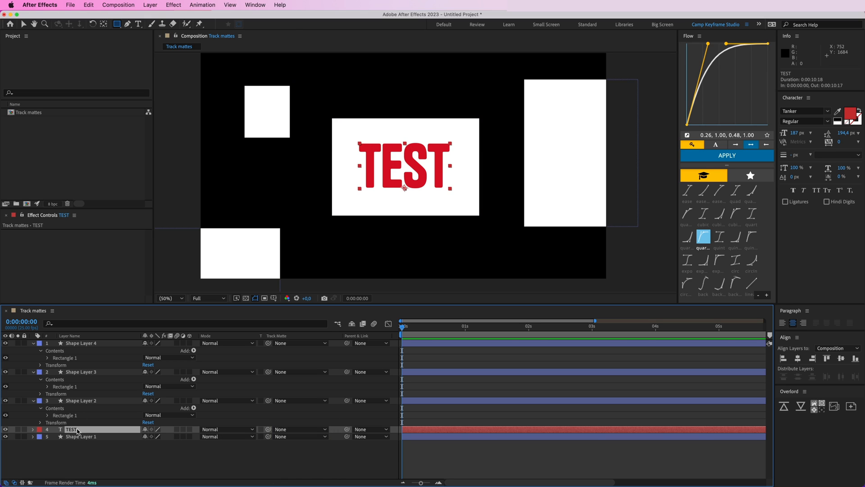
{"action": "left_click", "coordinate": [297, 428]}
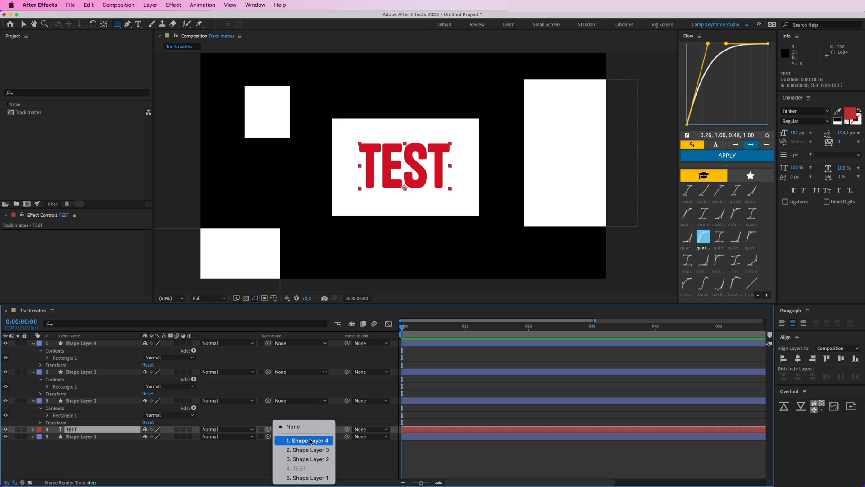
{"action": "left_click", "coordinate": [293, 426]}
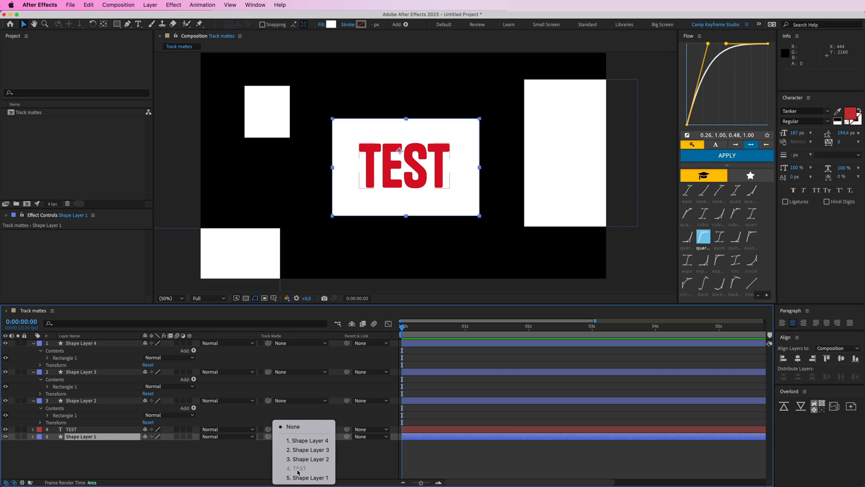
{"action": "left_click", "coordinate": [308, 477]}
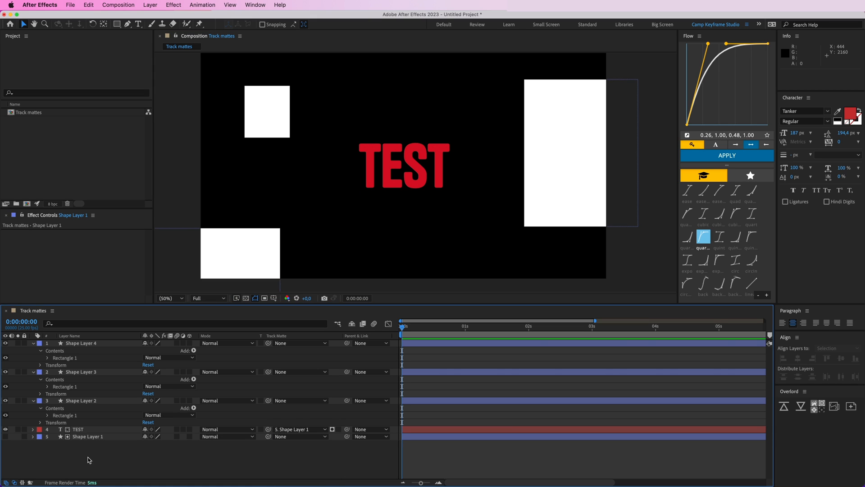
Step: Drag the matted TEST text around to test clipping and toggle the matte's visibility
{"action": "left_click", "coordinate": [88, 436]}
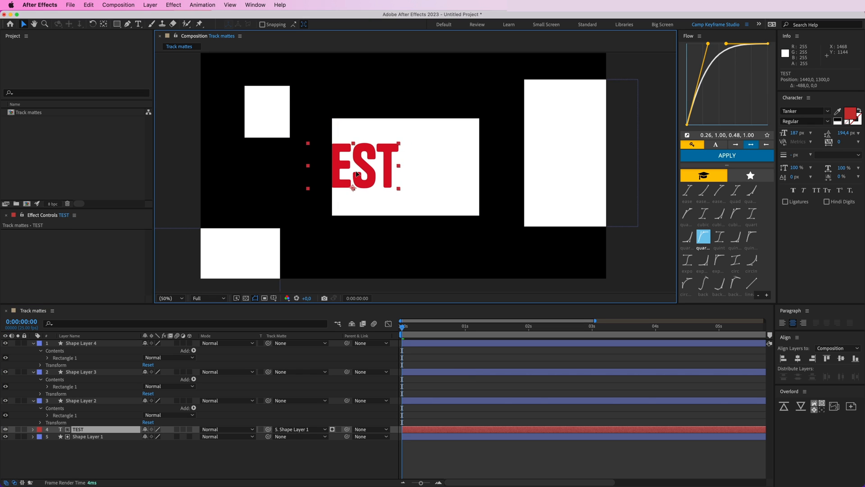
{"action": "left_click_drag", "start_coordinate": [365, 168], "coordinate": [420, 182]}
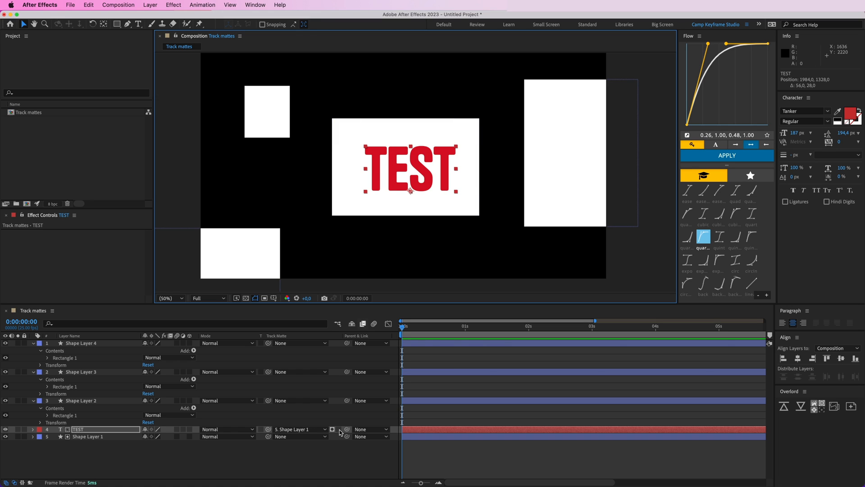
{"action": "left_click", "coordinate": [339, 429]}
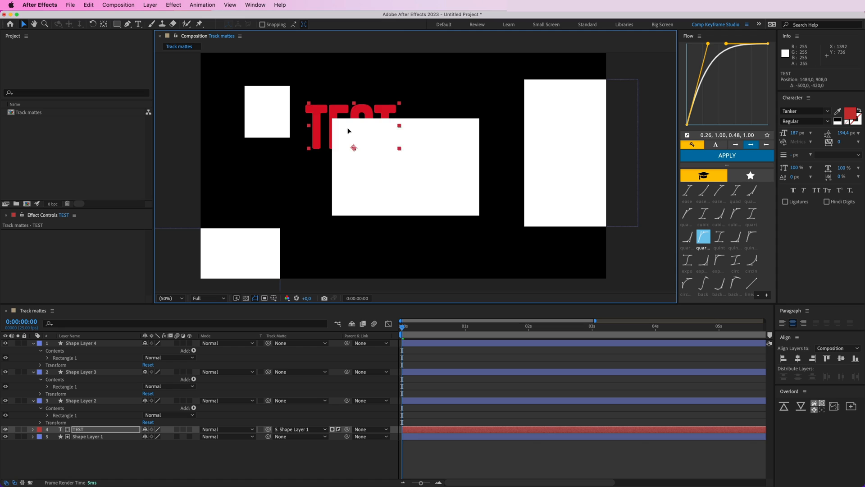
{"action": "left_click_drag", "start_coordinate": [354, 148], "coordinate": [432, 222]}
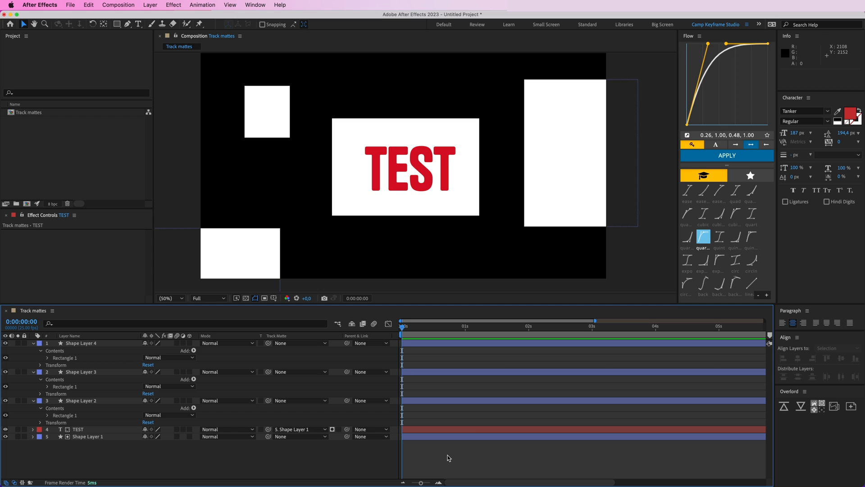
{"action": "mouse_move", "coordinate": [417, 142]}
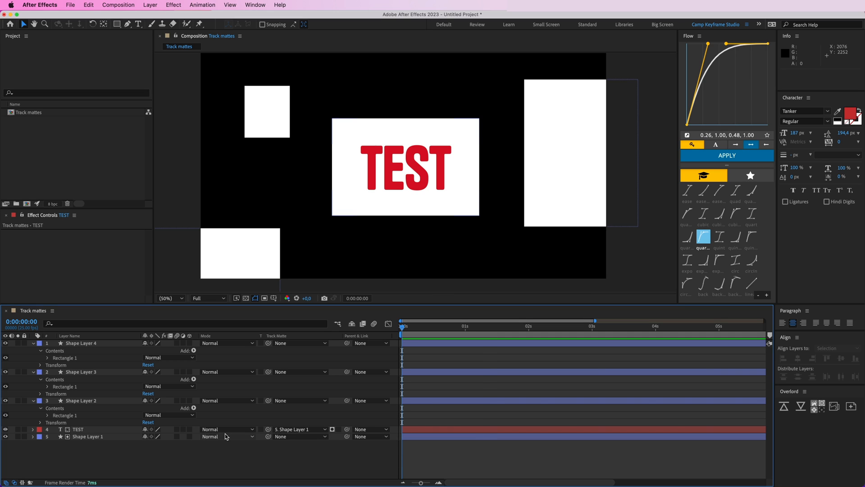
{"action": "left_click", "coordinate": [78, 428]}
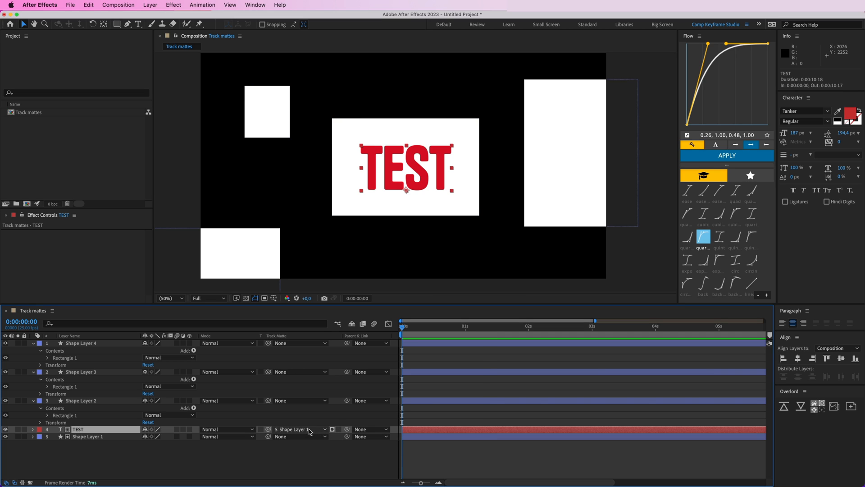
{"action": "mouse_move", "coordinate": [278, 431]}
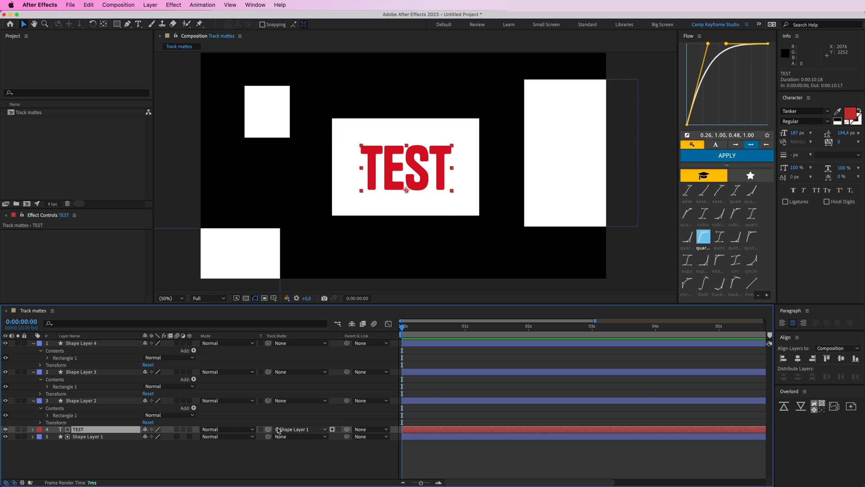
{"action": "left_click", "coordinate": [295, 428]}
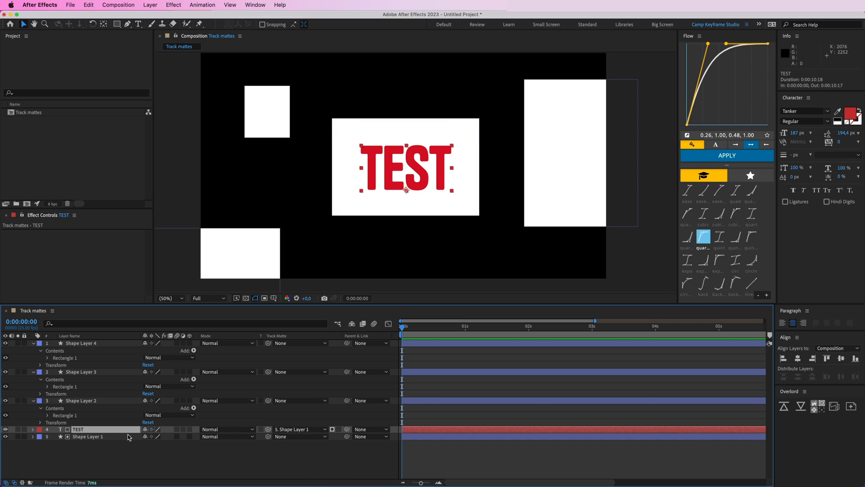
{"action": "left_click", "coordinate": [88, 436]}
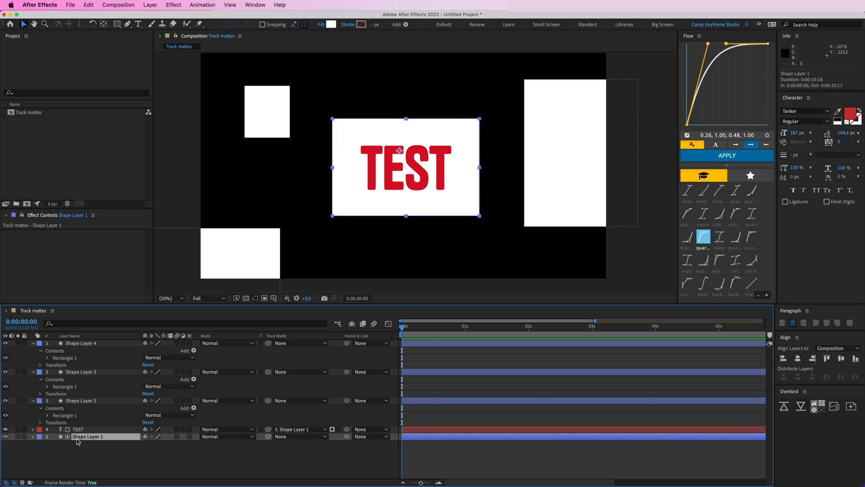